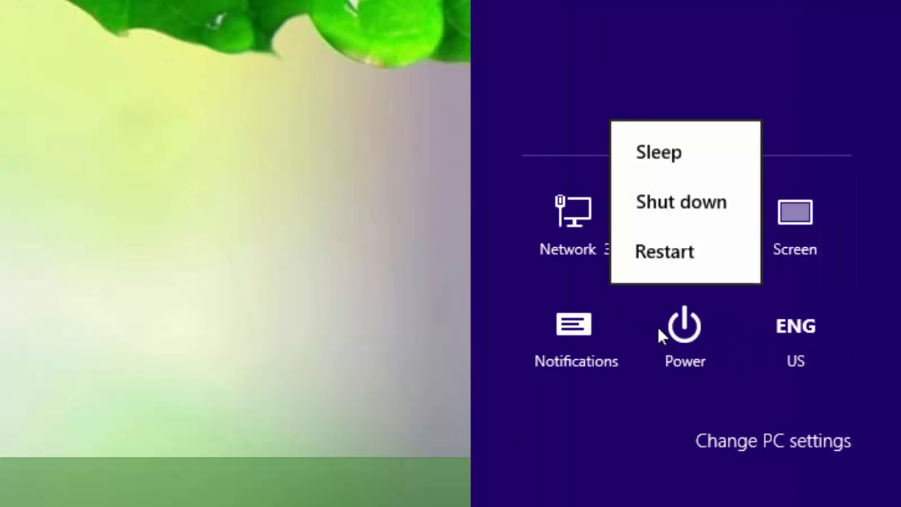
{"action": "mouse_move", "coordinate": [673, 205]}
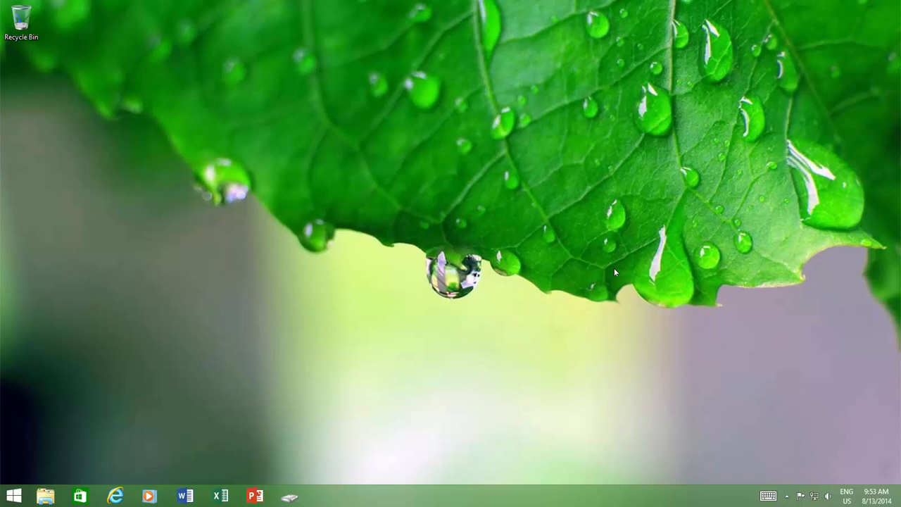
{"action": "mouse_move", "coordinate": [596, 276]}
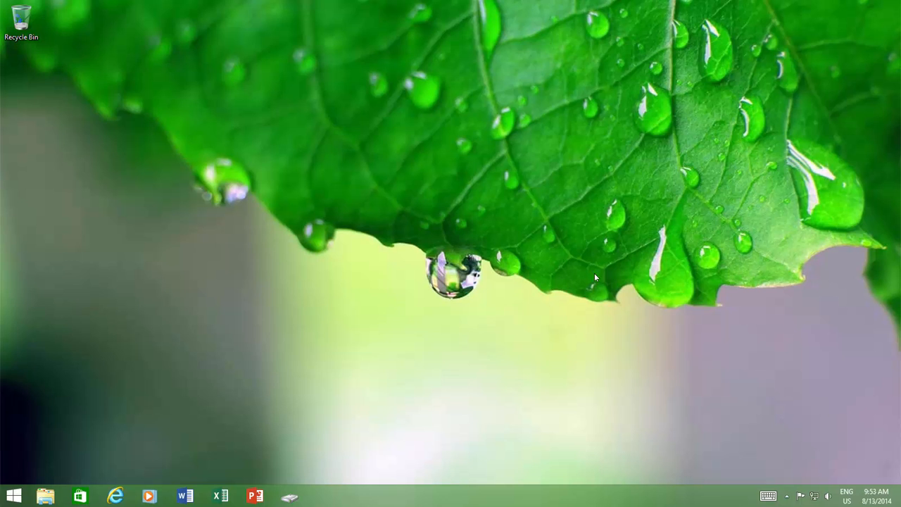
- Return to the desktop via the Win+X quick-link menu, then bring up the Start screen
{"action": "right_click", "coordinate": [12, 493]}
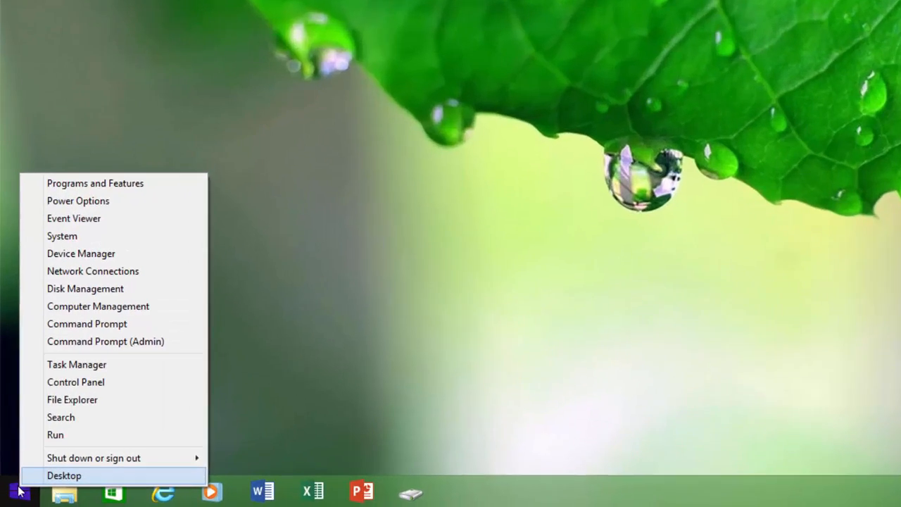
{"action": "left_click", "coordinate": [101, 458]}
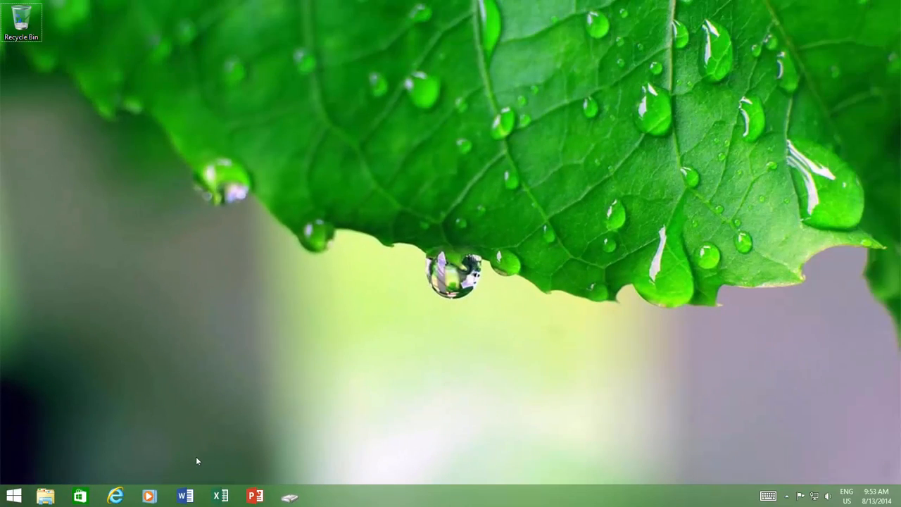
{"action": "left_click", "coordinate": [15, 493]}
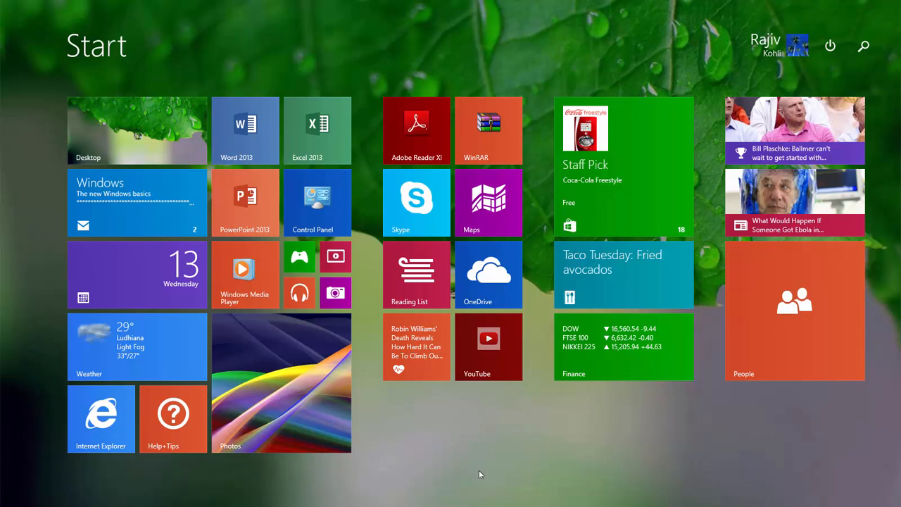
{"action": "left_click", "coordinate": [830, 45]}
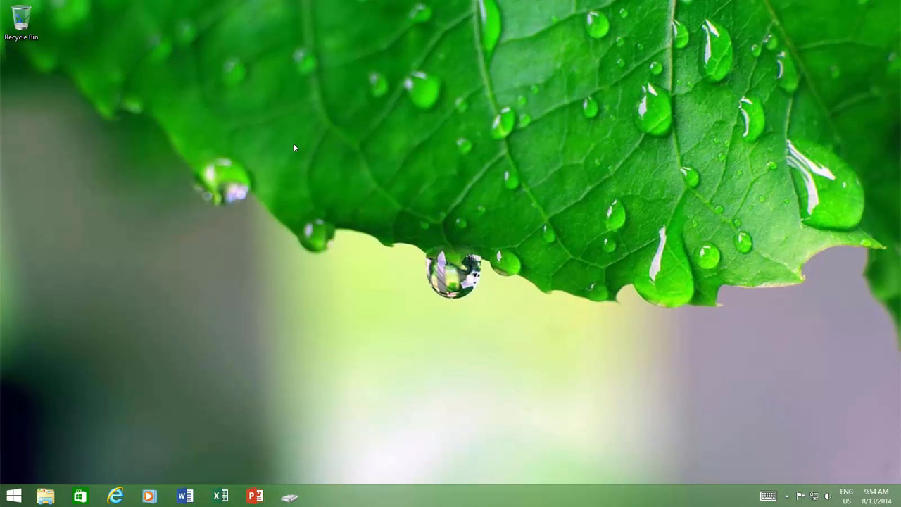
- Create a desktop shortcut running 'shutdown /s /t 0' and name it 'Shutdown PC'
{"action": "right_click", "coordinate": [293, 147]}
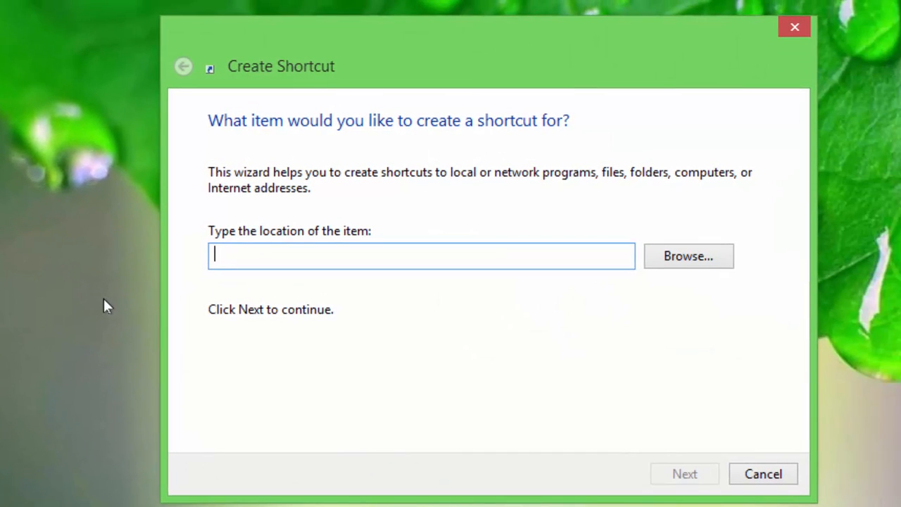
{"action": "type", "text": "shut"}
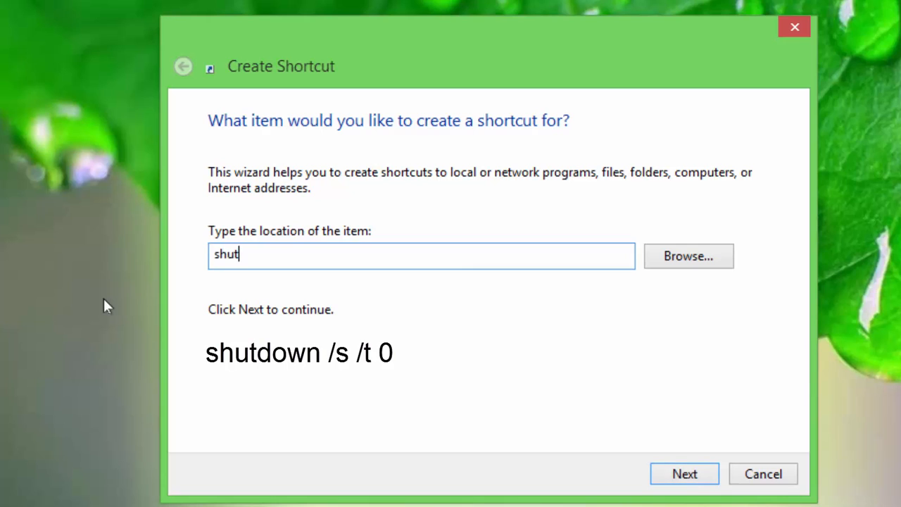
{"action": "type", "text": "down /s /"}
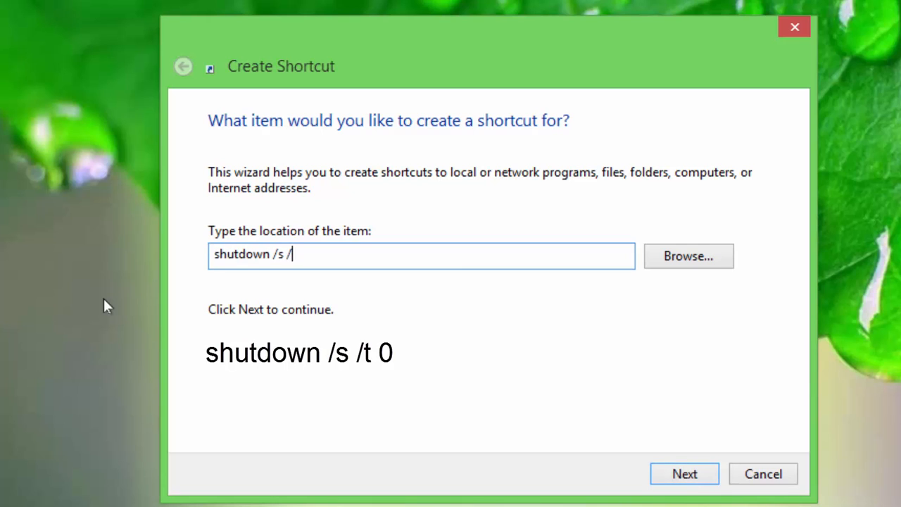
{"action": "type", "text": "t 0"}
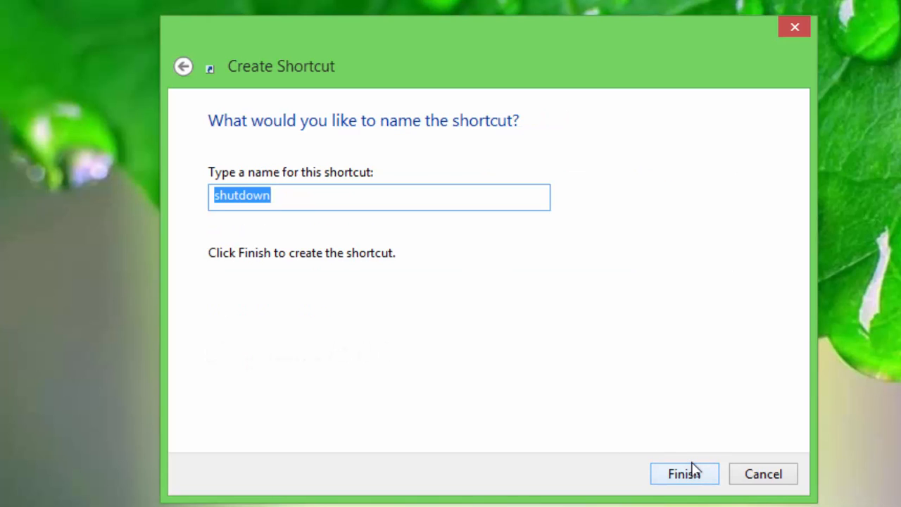
{"action": "type", "text": "Shu"}
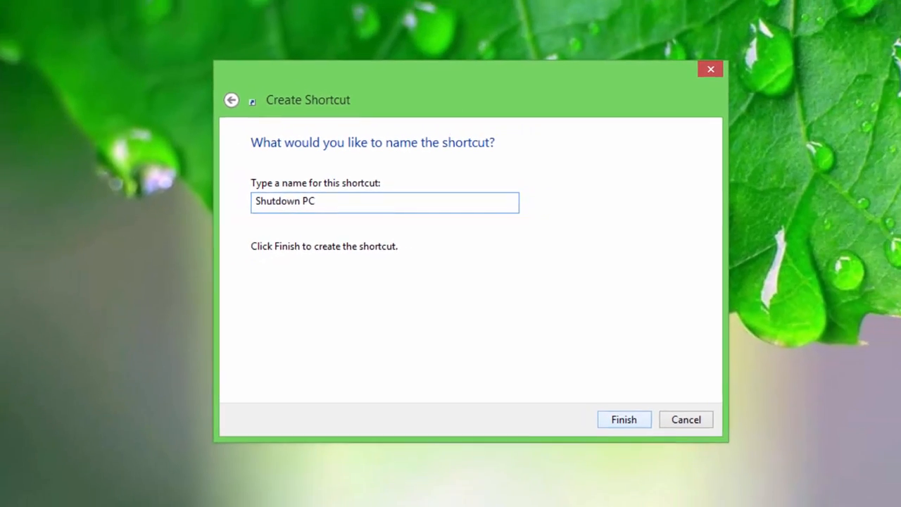
{"action": "left_click", "coordinate": [624, 420]}
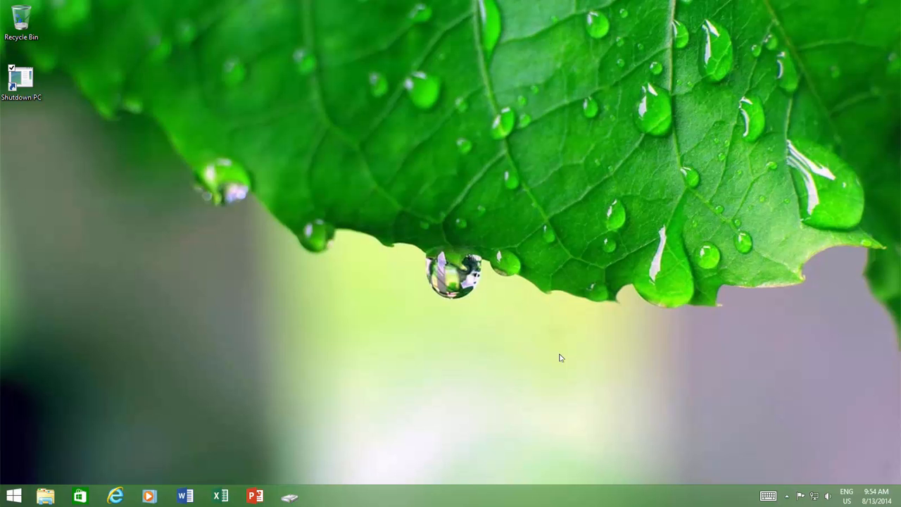
- Give the Shutdown PC shortcut the red power-button icon through its Properties
{"action": "right_click", "coordinate": [23, 73]}
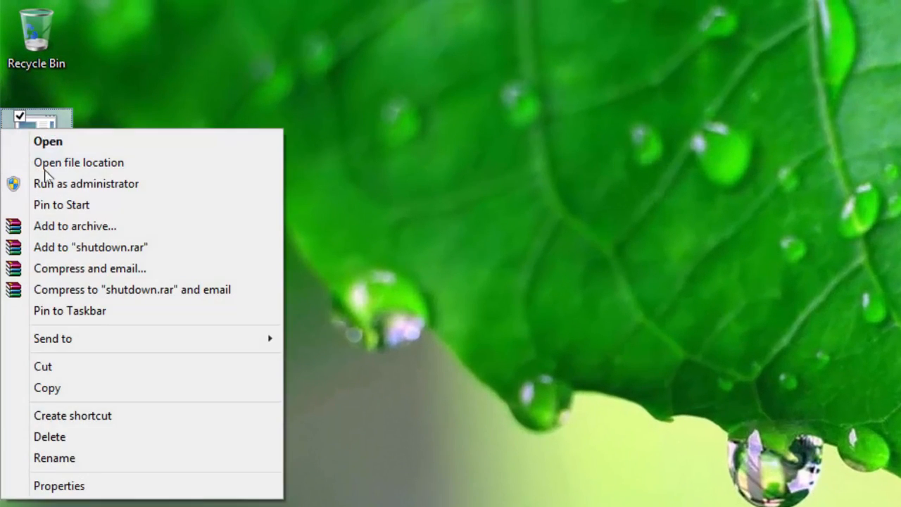
{"action": "left_click", "coordinate": [58, 486]}
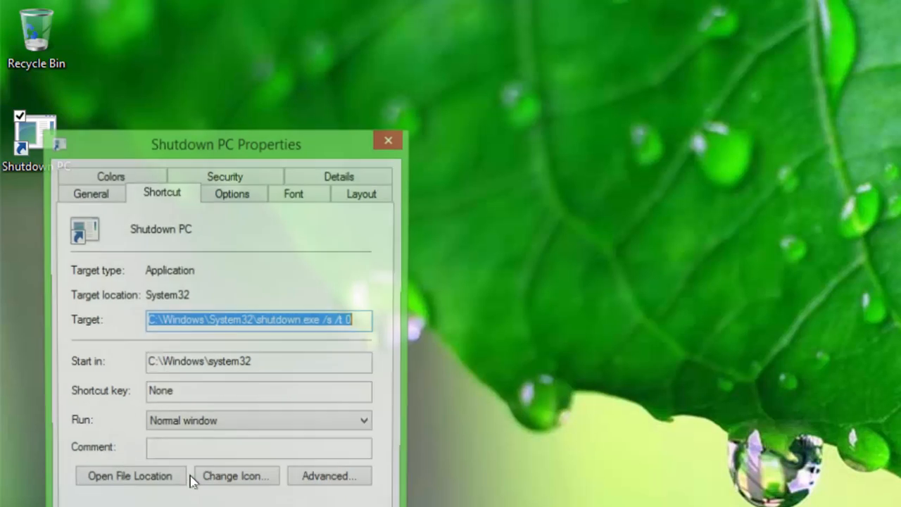
{"action": "left_click", "coordinate": [235, 476]}
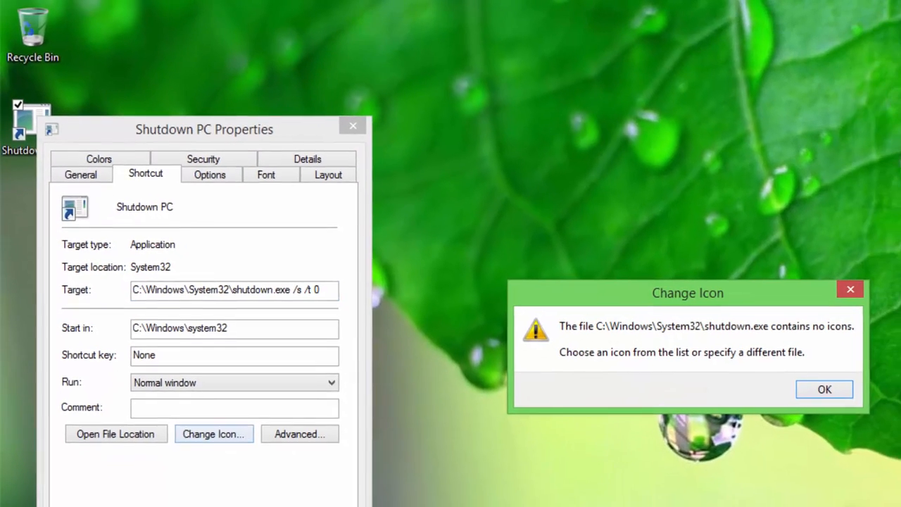
{"action": "left_click", "coordinate": [825, 389]}
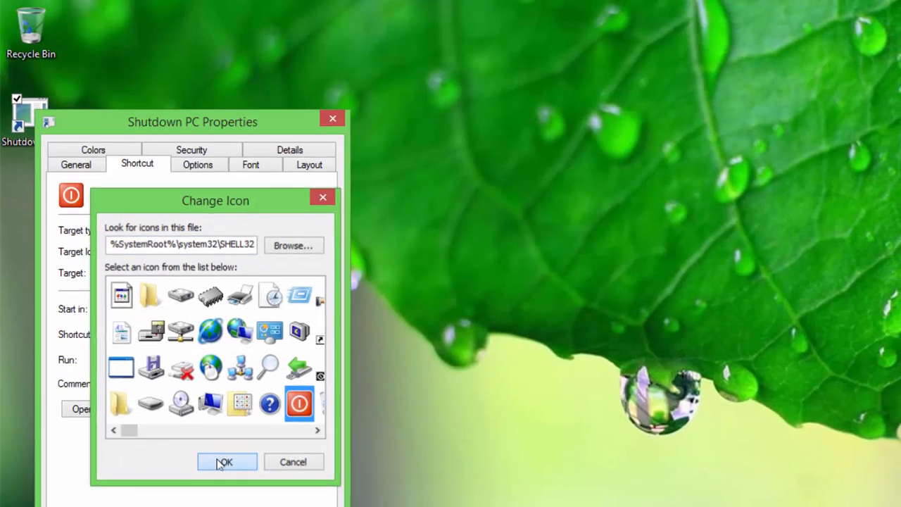
{"action": "left_click", "coordinate": [225, 462]}
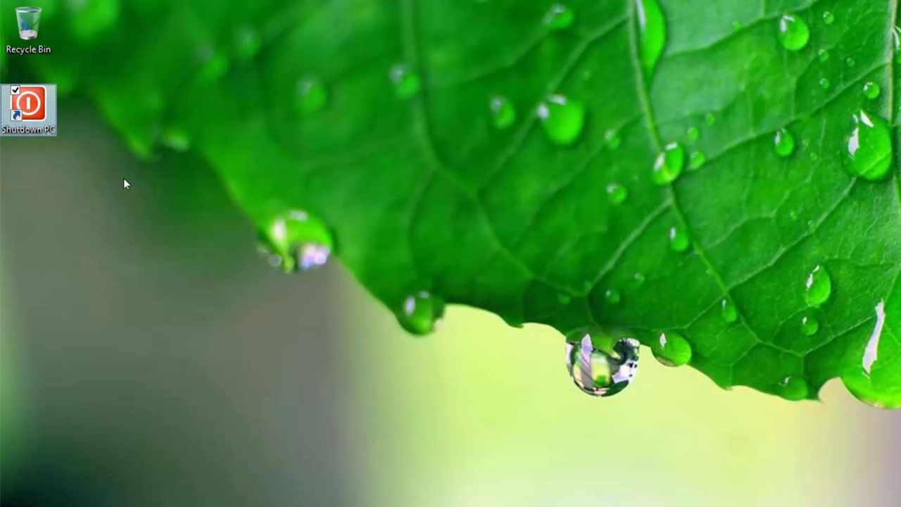
- Pin the Shutdown PC shortcut to the Start screen
{"action": "right_click", "coordinate": [31, 112]}
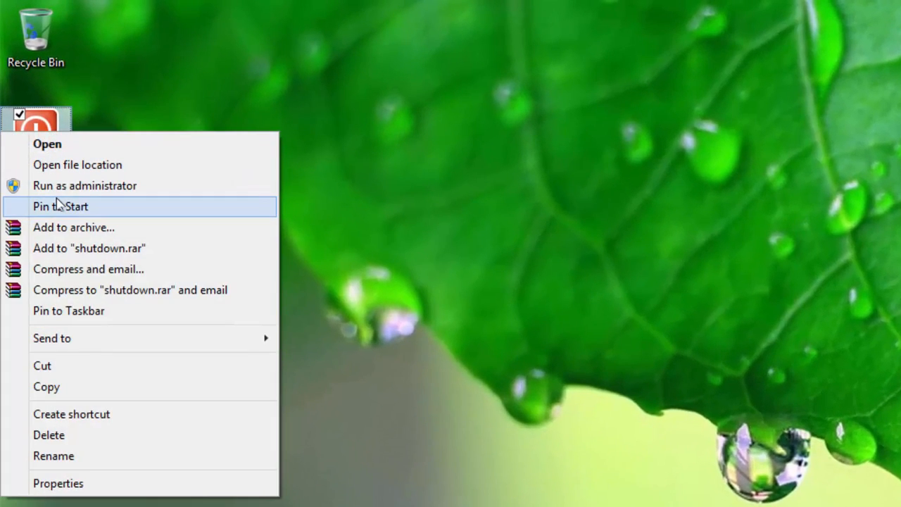
{"action": "left_click", "coordinate": [59, 206]}
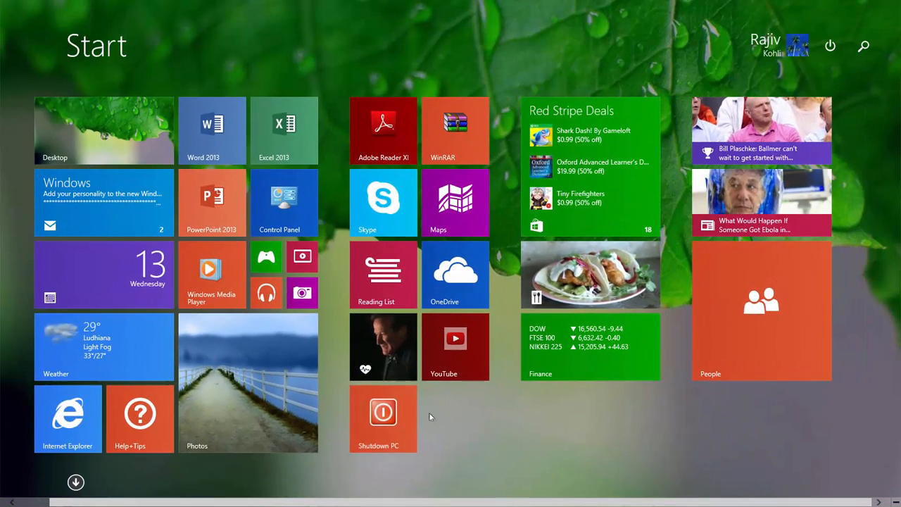
{"action": "mouse_move", "coordinate": [451, 417]}
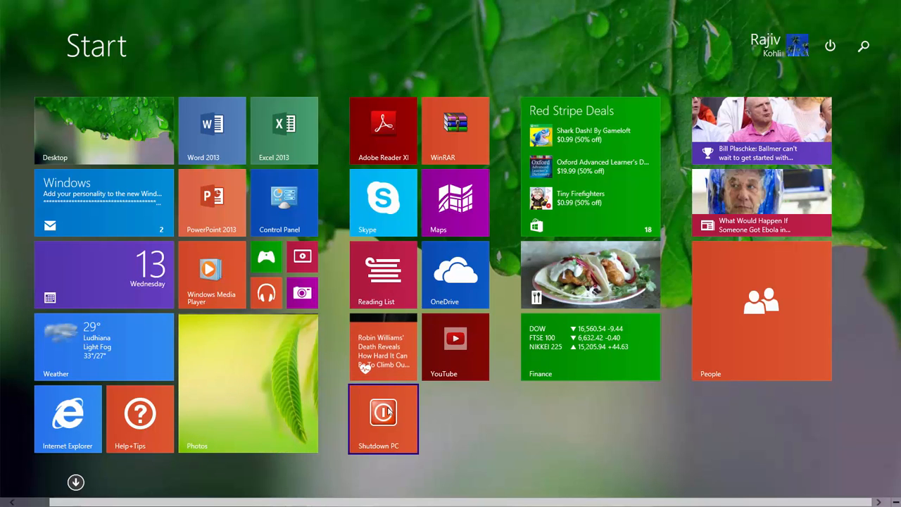
- Launch the Shutdown PC tile from the Start screen to shut down the PC
{"action": "left_click", "coordinate": [383, 419]}
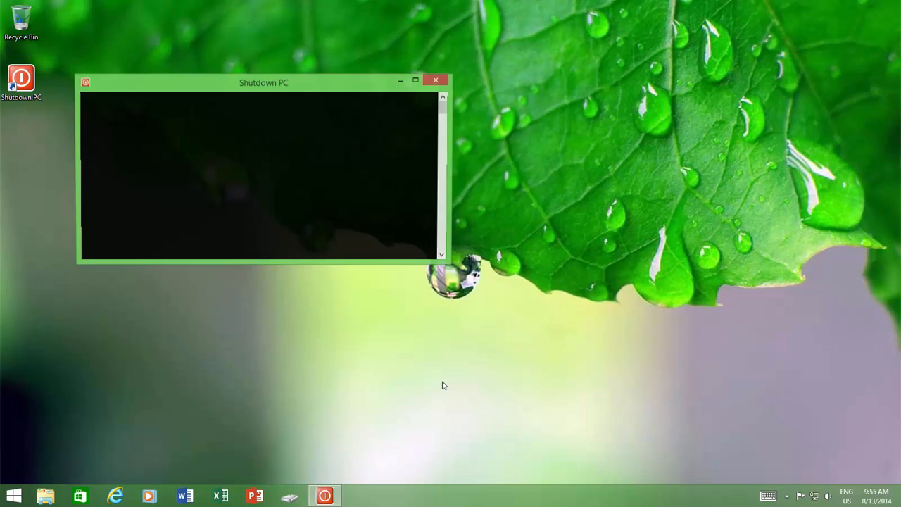